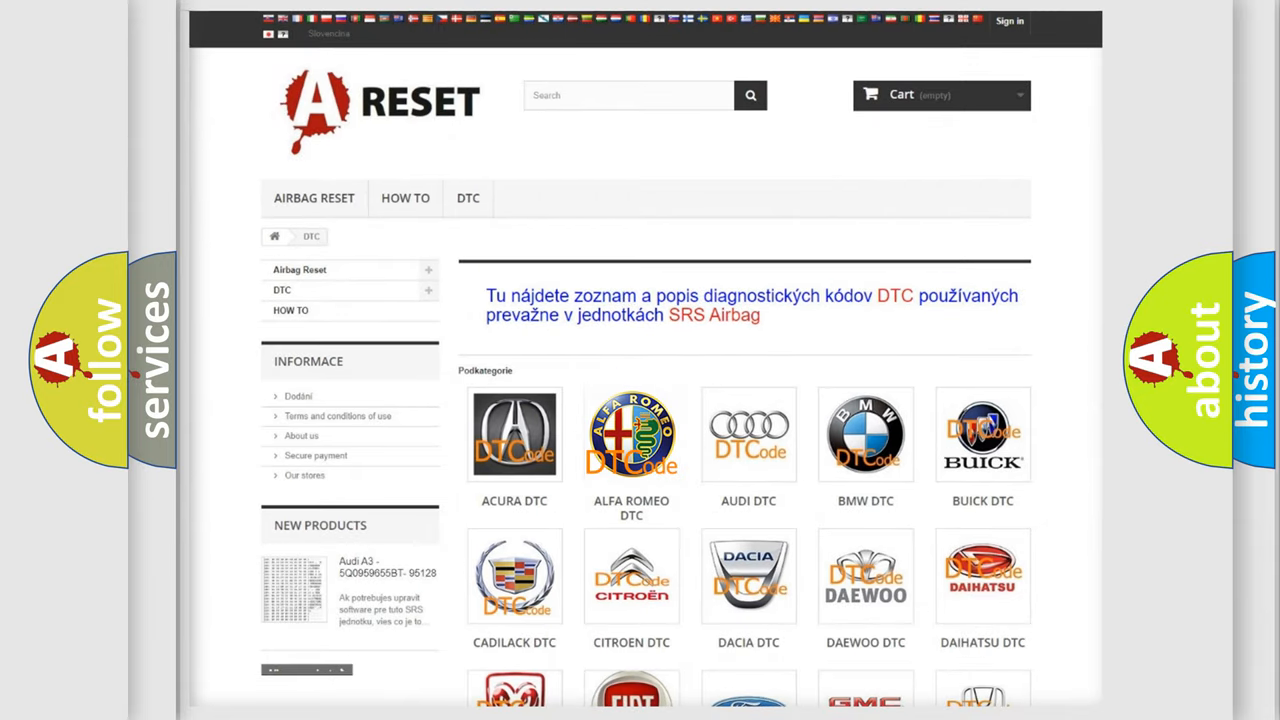
Show the Alfa Romeo trouble code list from the DTC page logo
click(632, 434)
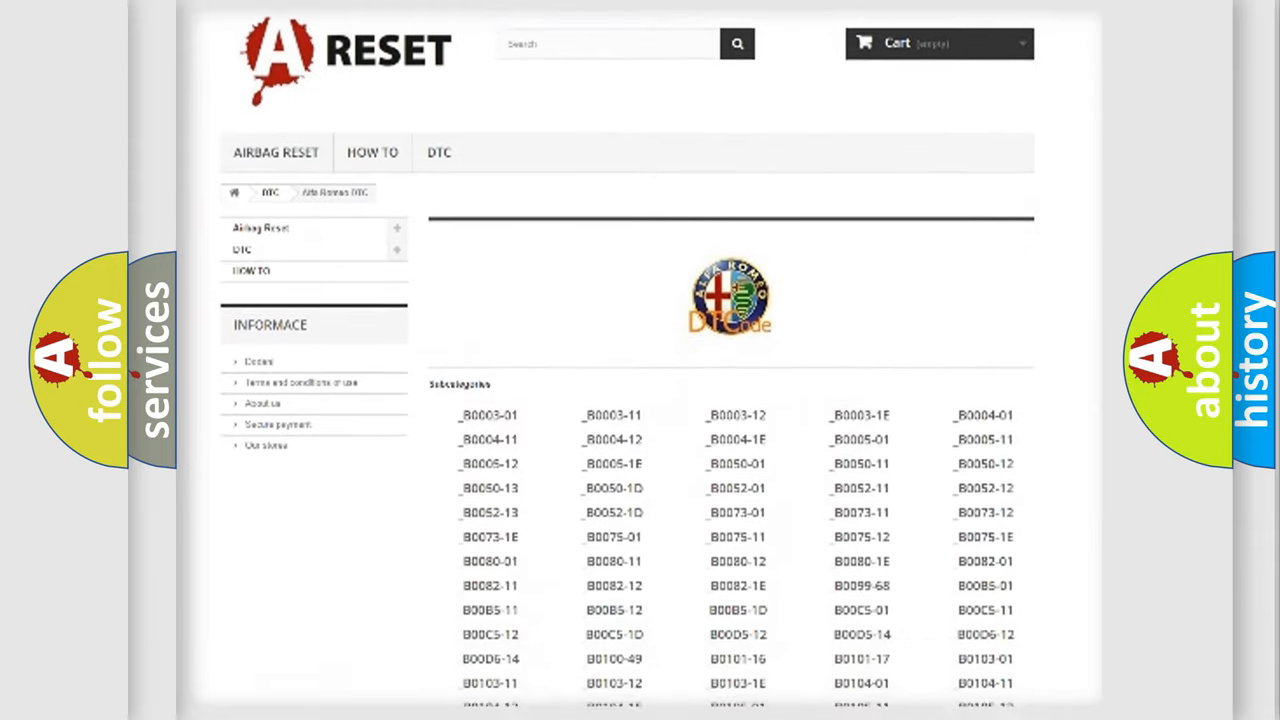
scroll(down, 3)
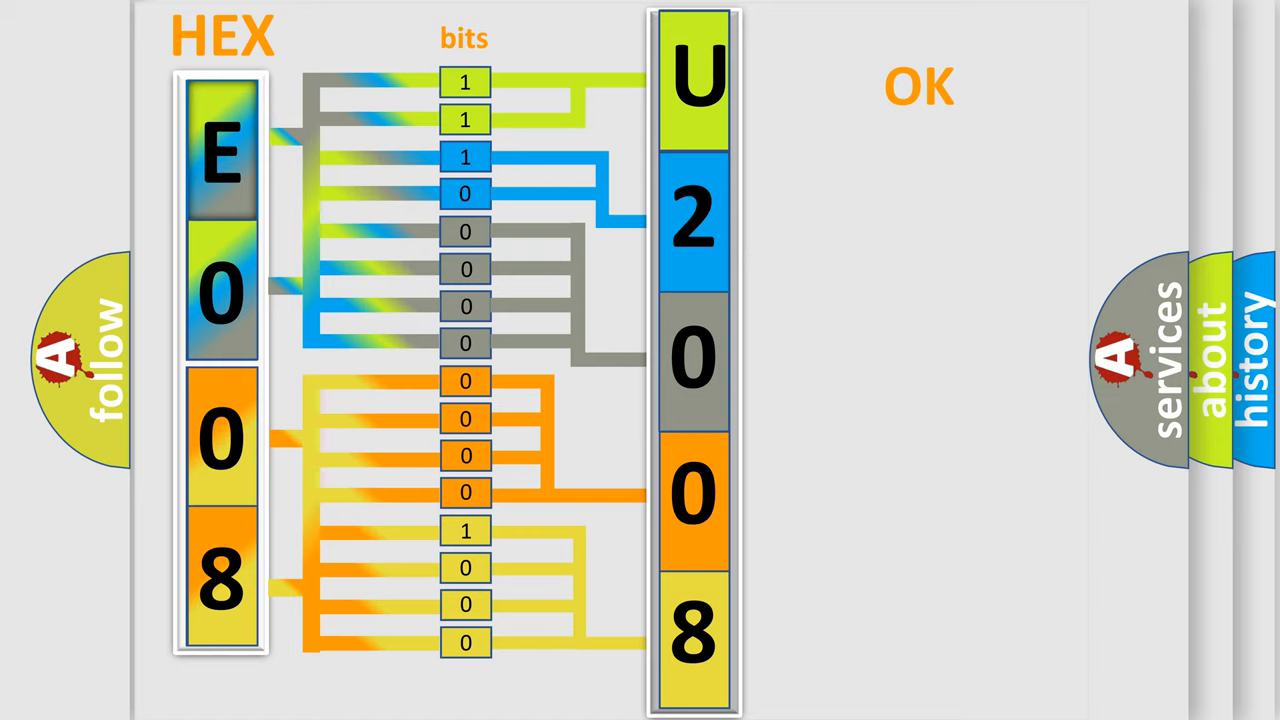
Advance to the slide decoding hex E008 bit by bit into DTC U2008
click(918, 88)
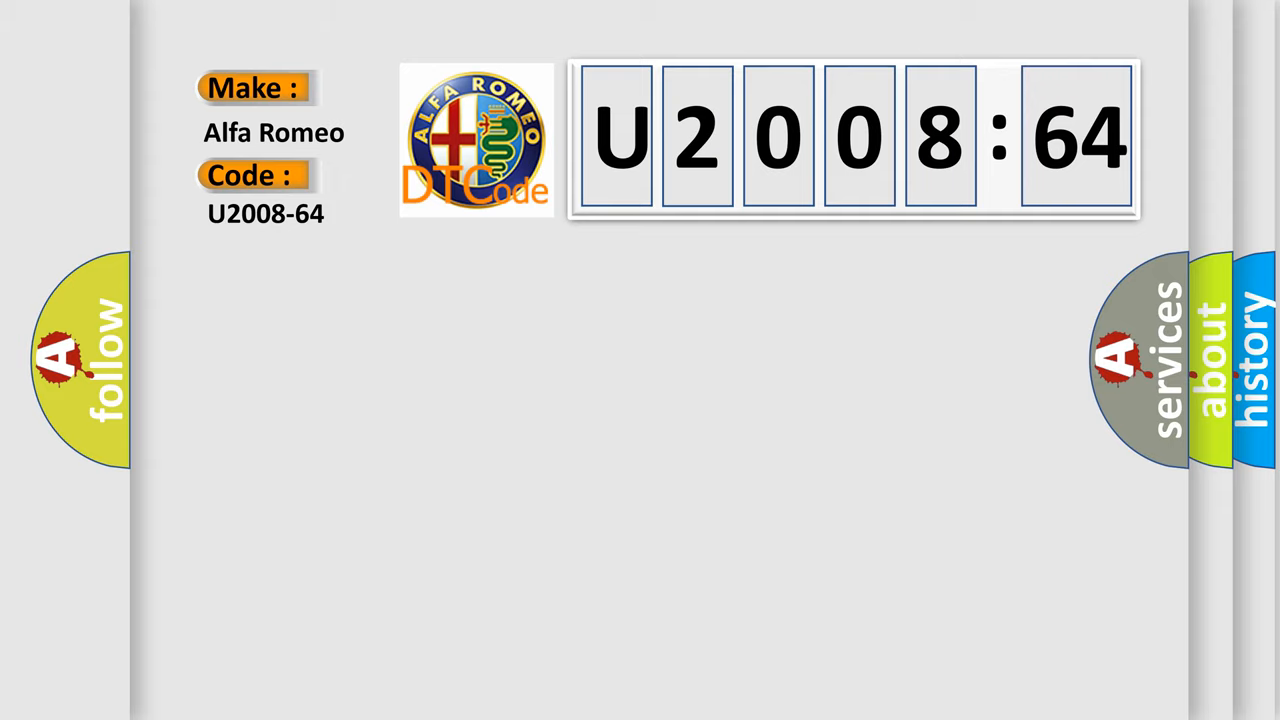
Advance to the U2008-64 card: left blind spot sensor signal plausibility failure
click(266, 212)
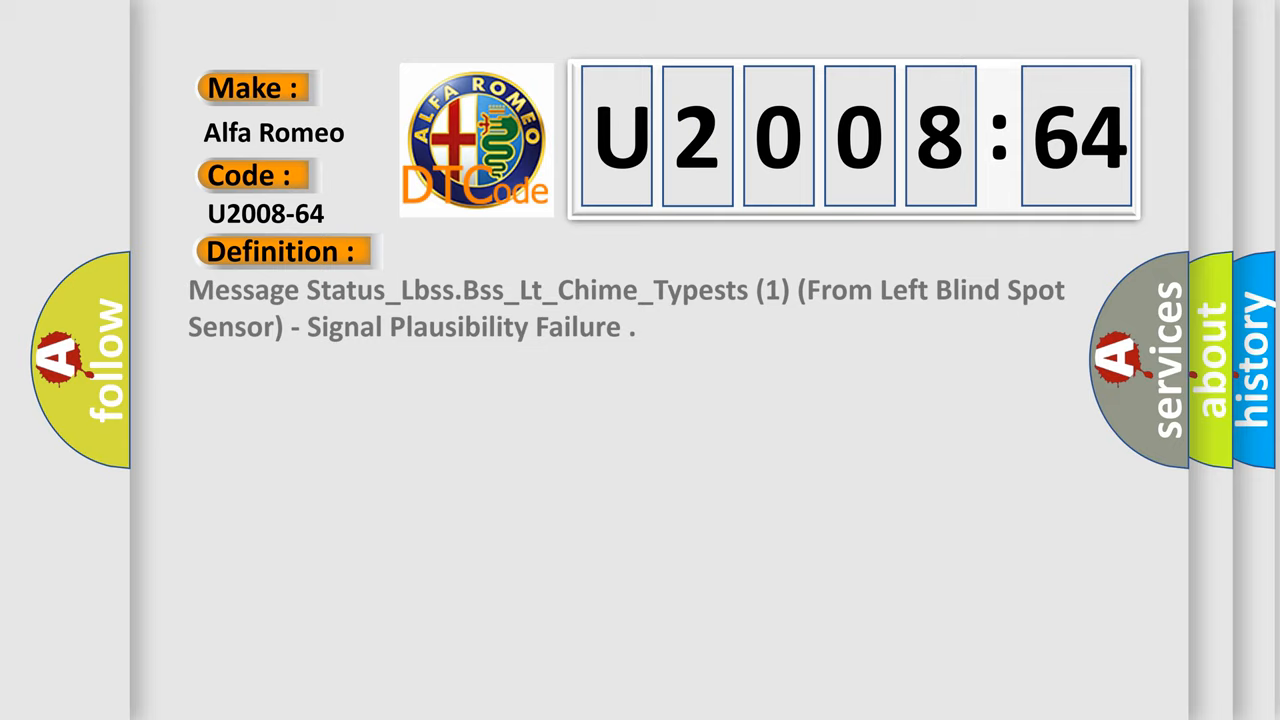